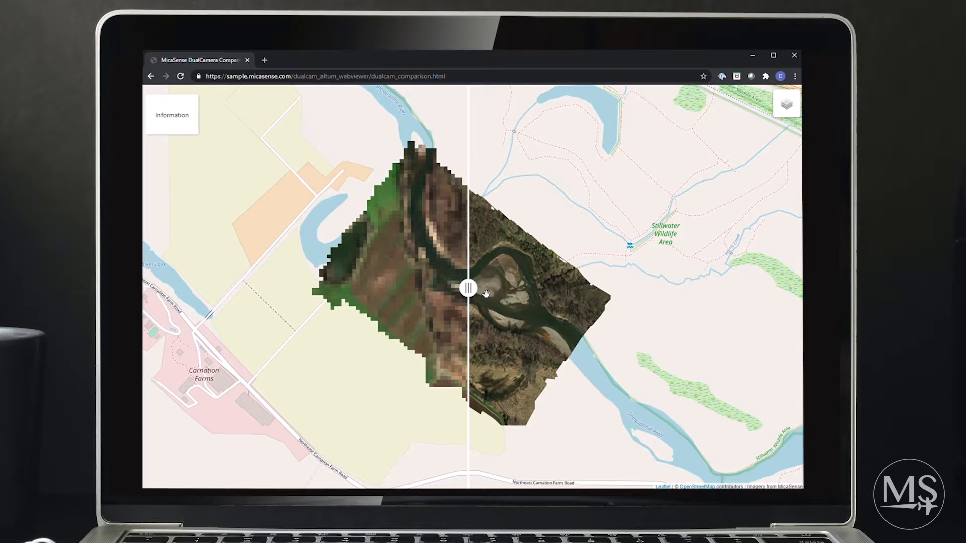
pyautogui.moveTo(447, 288)
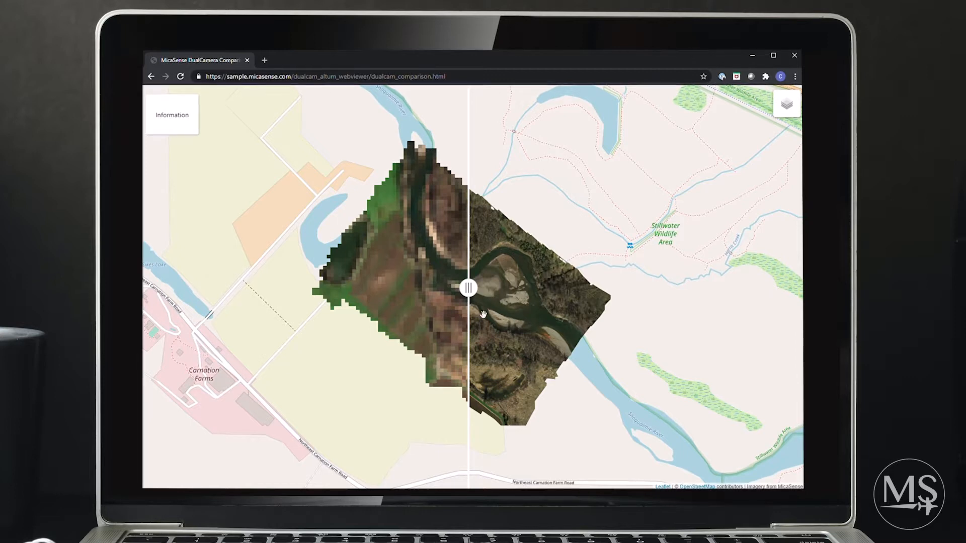
pyautogui.moveTo(491, 318)
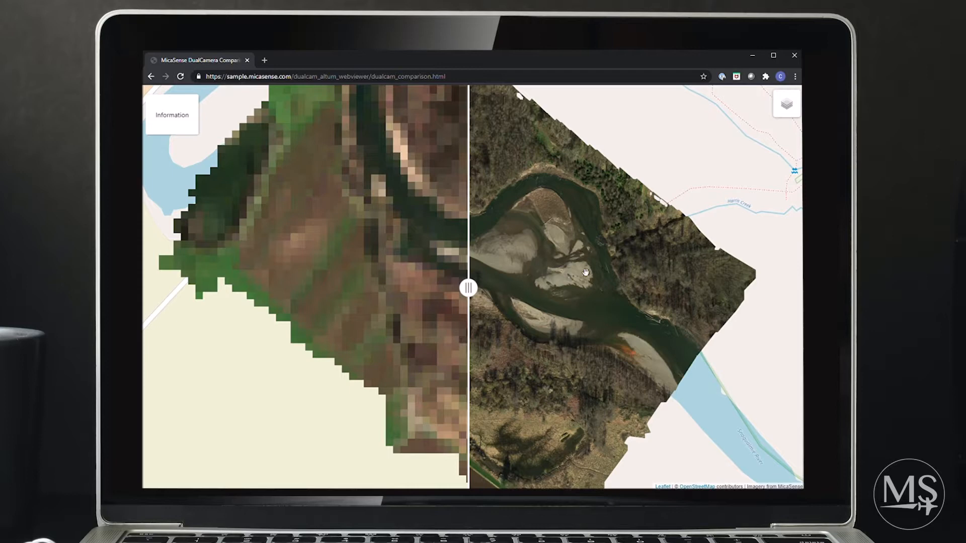
pyautogui.moveTo(561, 338)
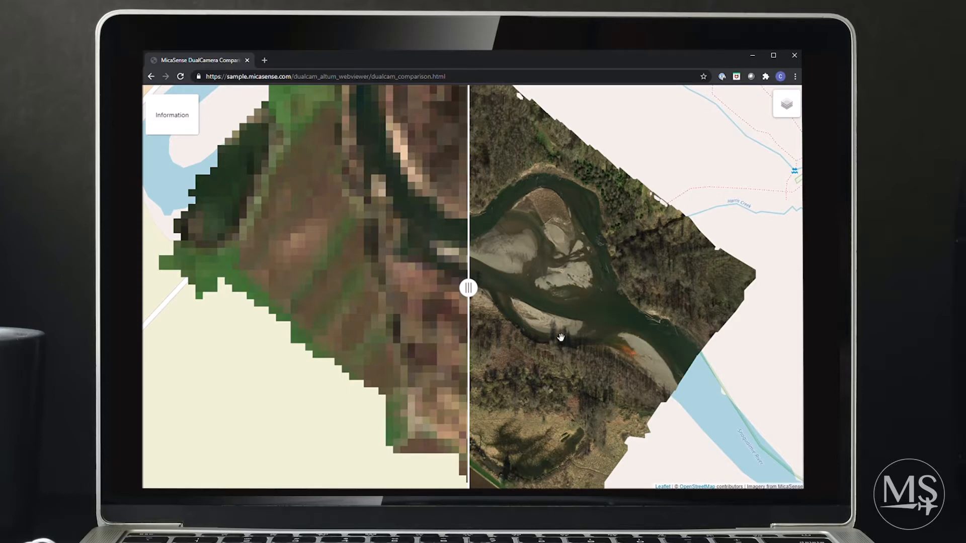
pyautogui.moveTo(469, 288)
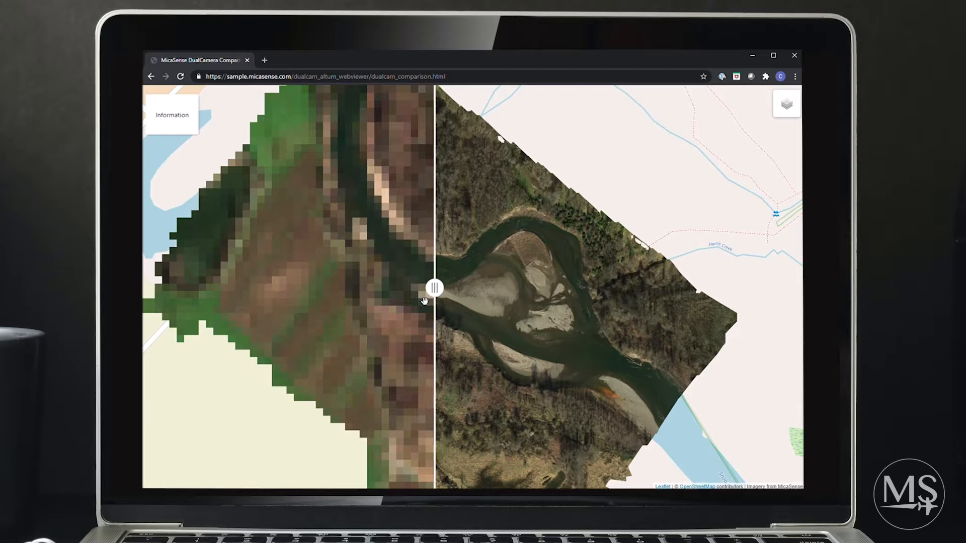
pyautogui.moveTo(424, 295)
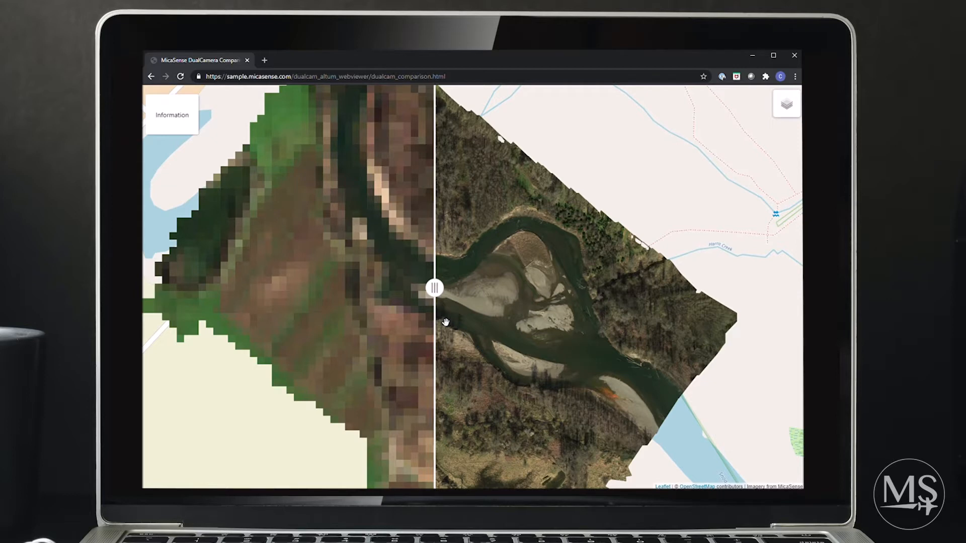
pyautogui.moveTo(442, 324)
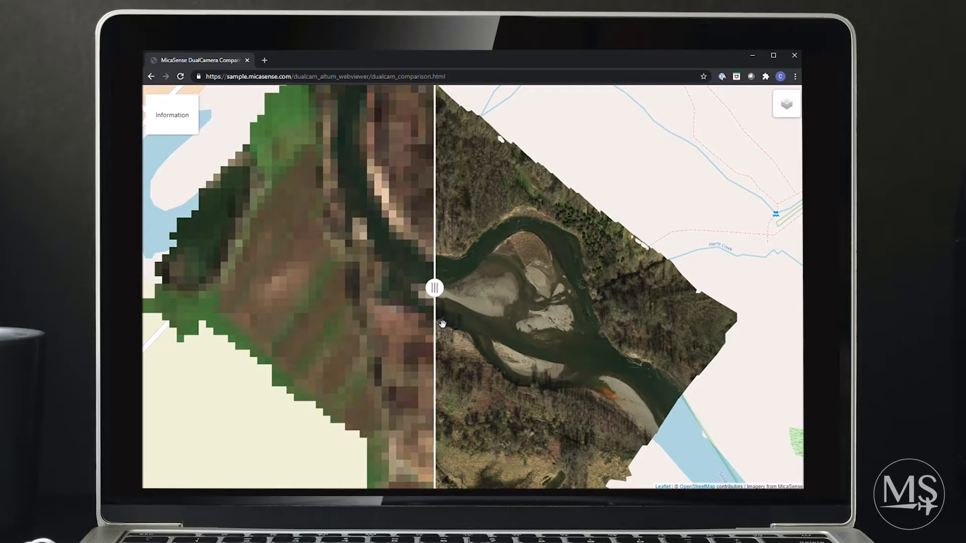
pyautogui.moveTo(474, 302)
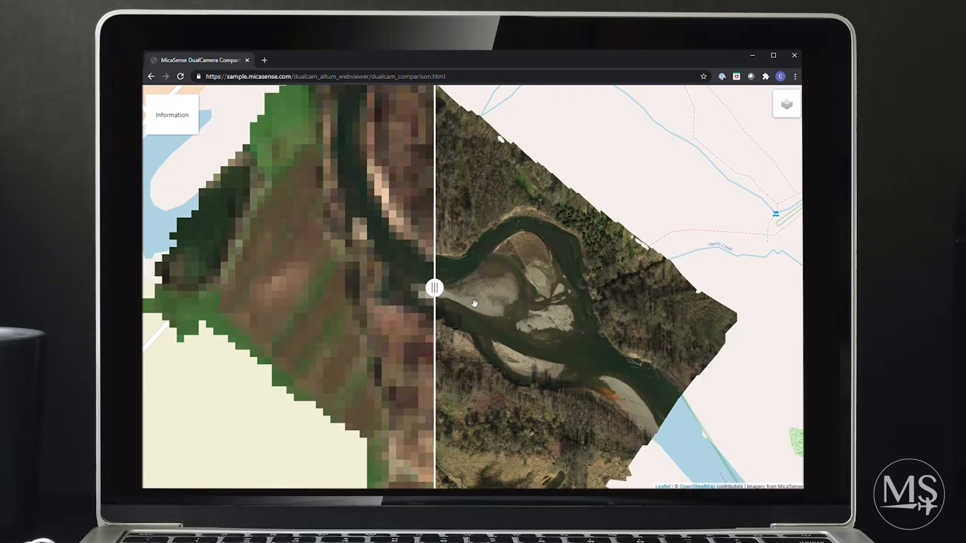
pyautogui.moveTo(482, 291)
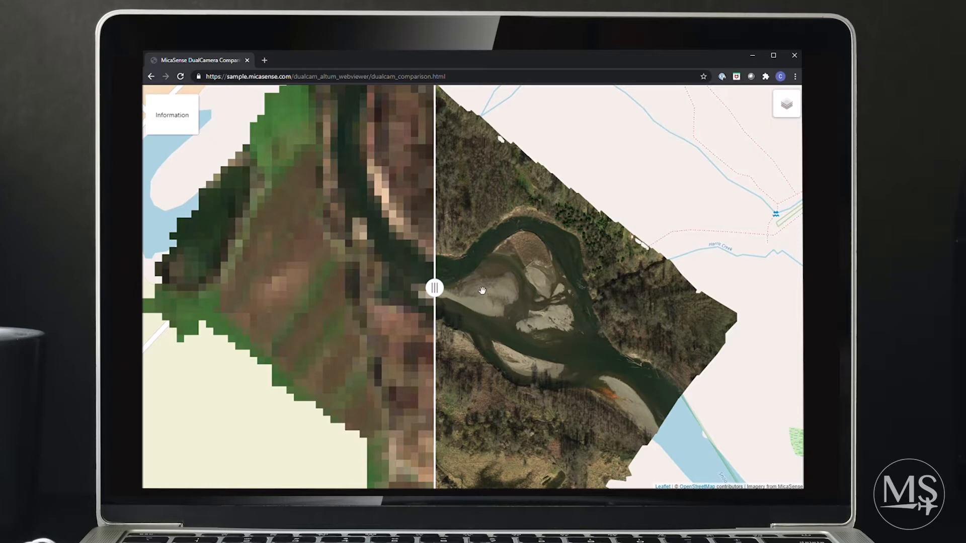
pyautogui.moveTo(774, 127)
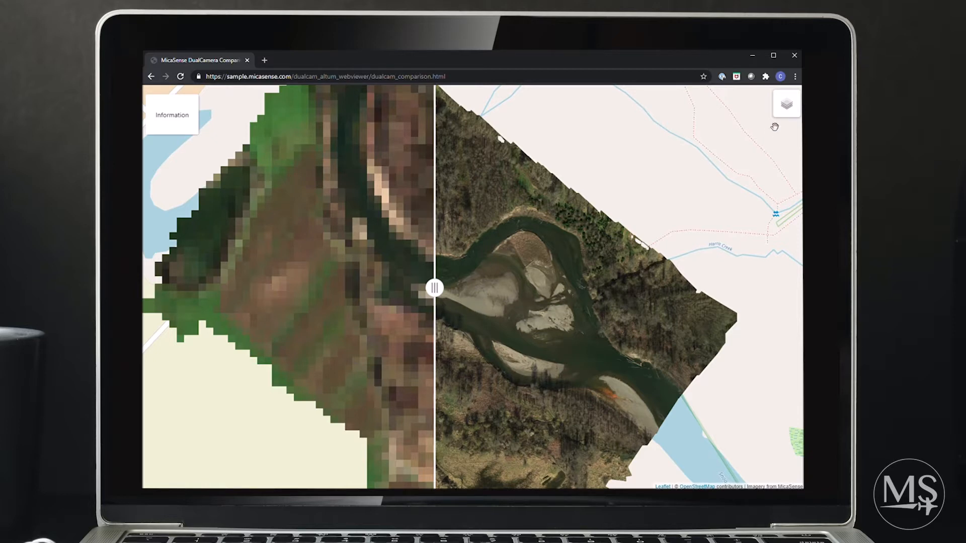
# Compare the rainbow-coloured index layer, then switch to the green-and-red false-colour composite.
pyautogui.click(786, 102)
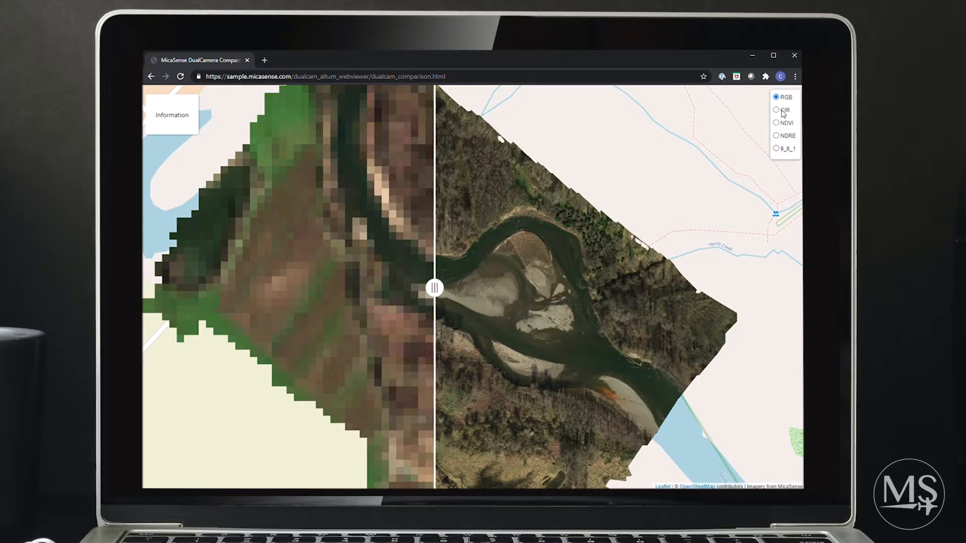
pyautogui.click(776, 109)
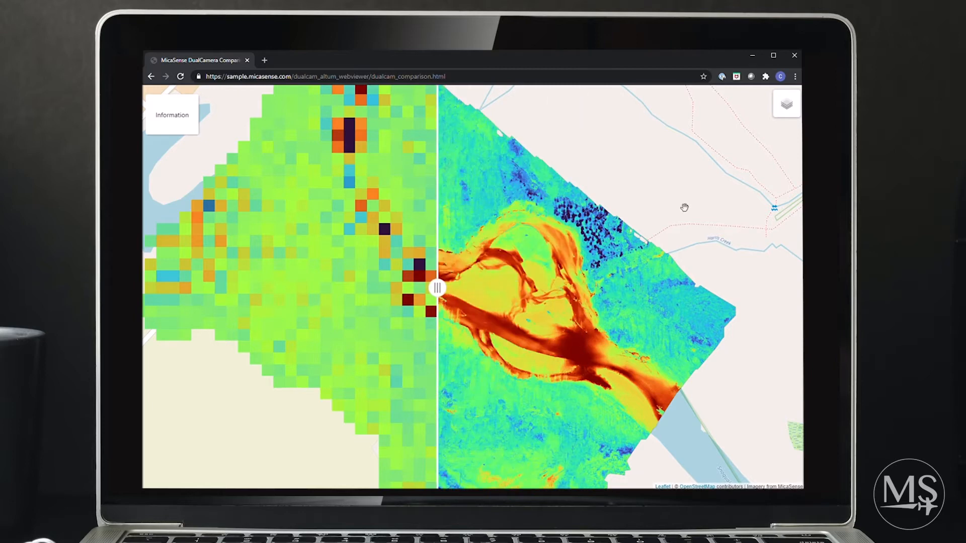
pyautogui.click(785, 102)
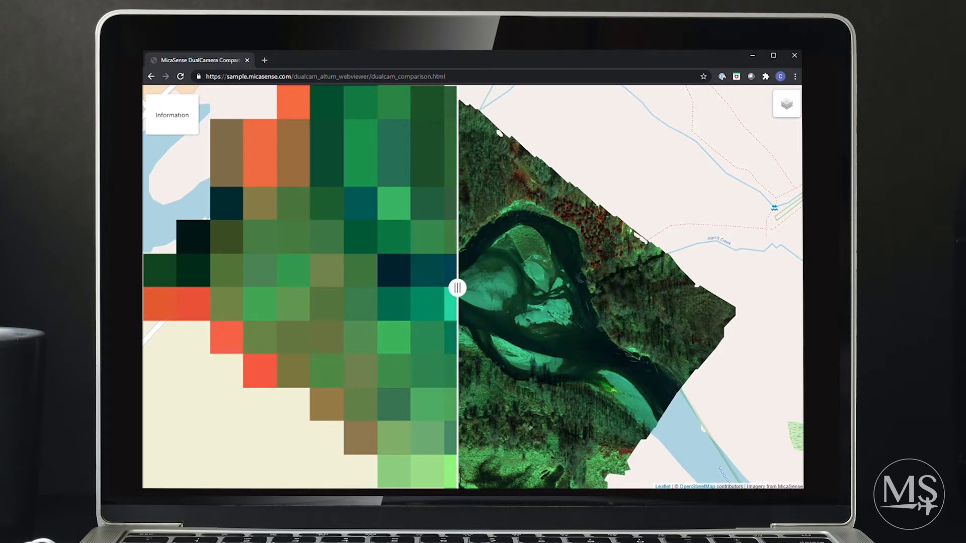
pyautogui.moveTo(446, 241)
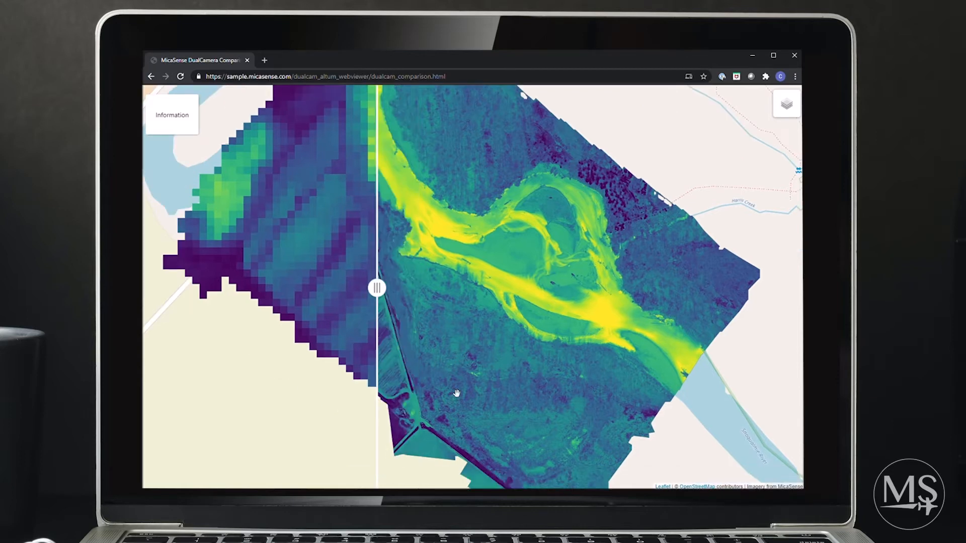
pyautogui.moveTo(628, 197)
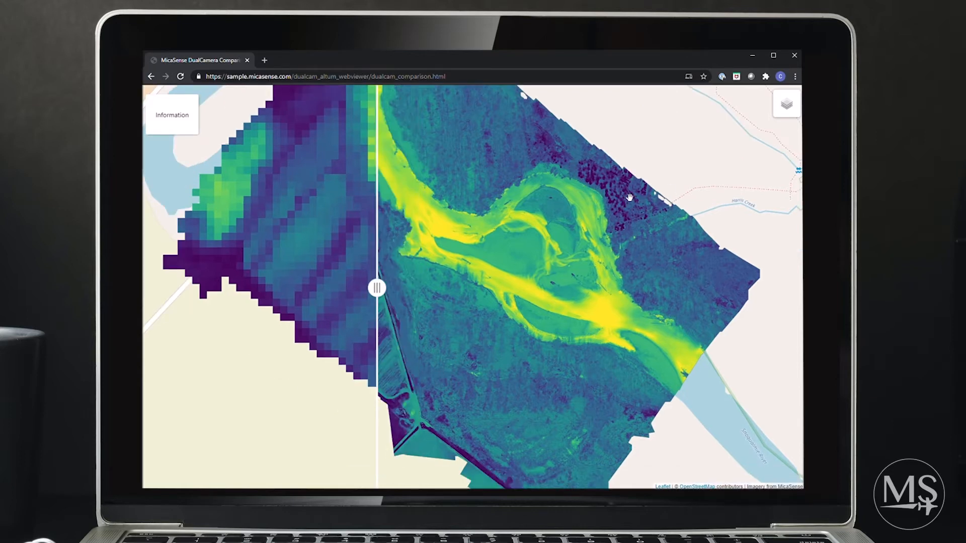
# Switch both halves to the CIR colour-infrared layer showing red vegetation by the river.
pyautogui.click(785, 103)
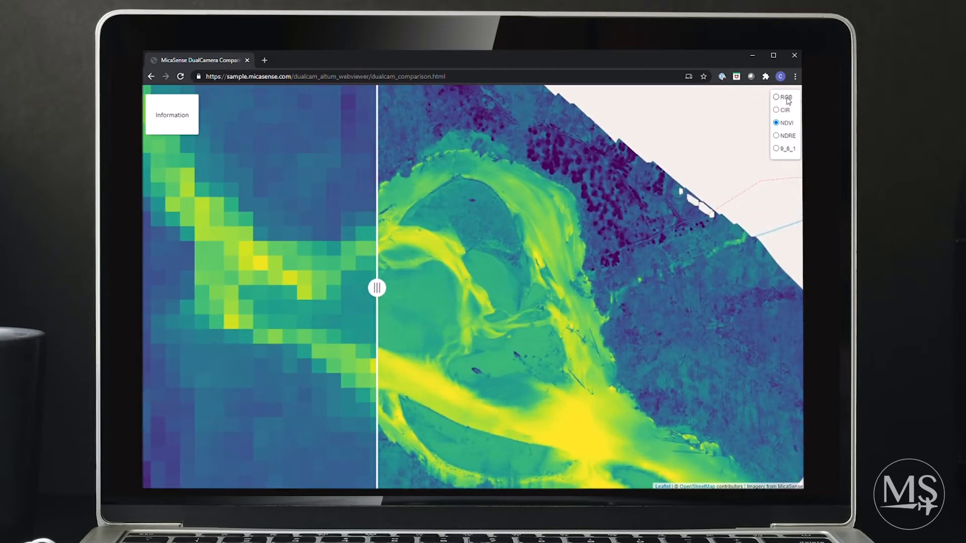
pyautogui.click(777, 110)
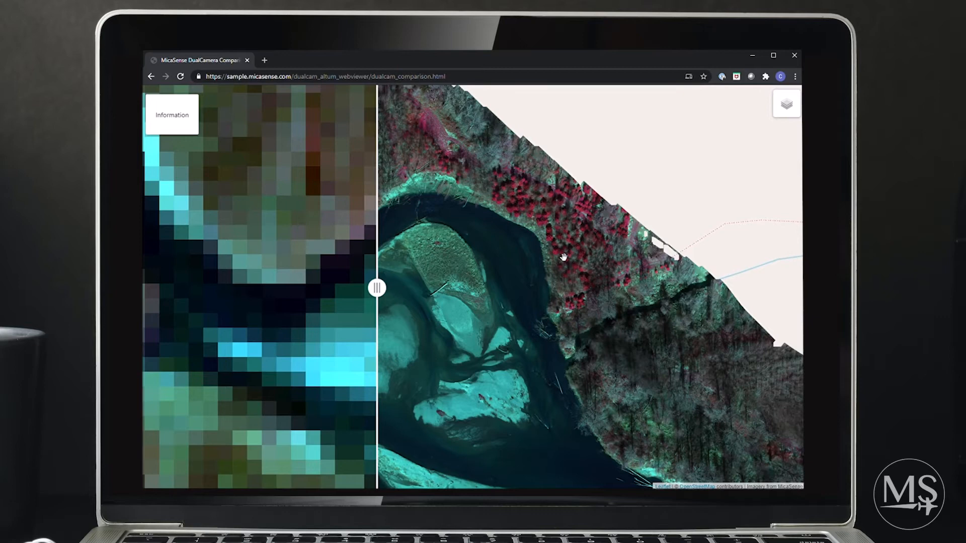
pyautogui.moveTo(376, 287)
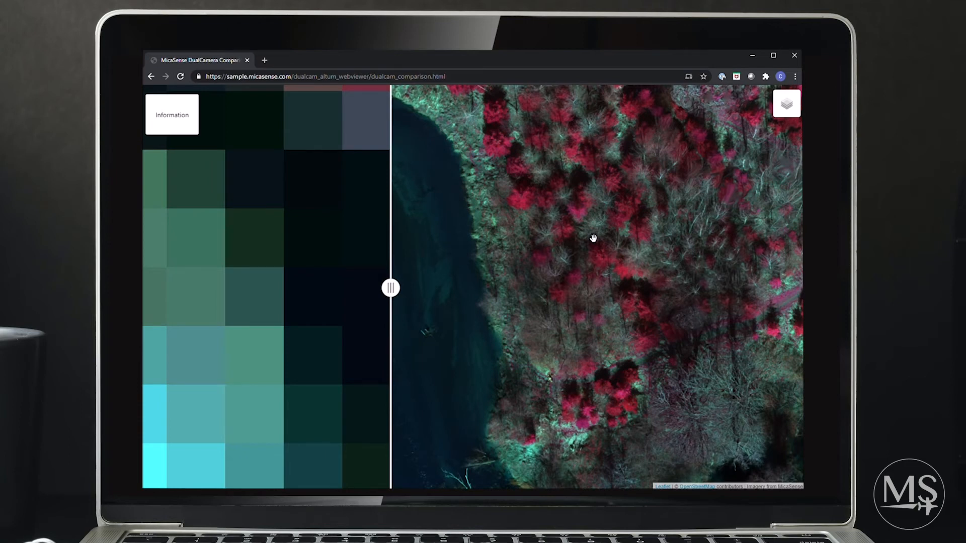
pyautogui.moveTo(629, 273)
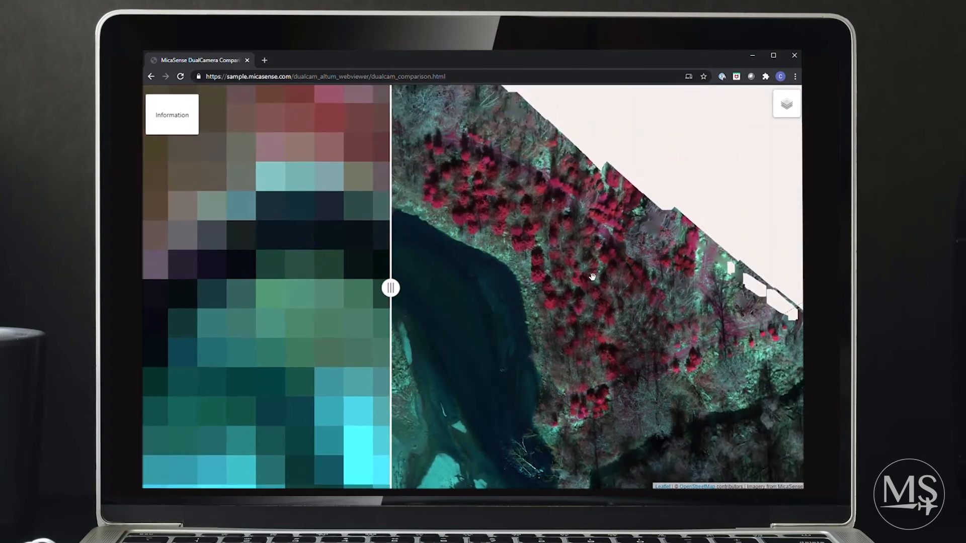
# Follow the river in CIR, then return to the purple-to-yellow NDVI layer over the braided channels.
pyautogui.scroll(-3)
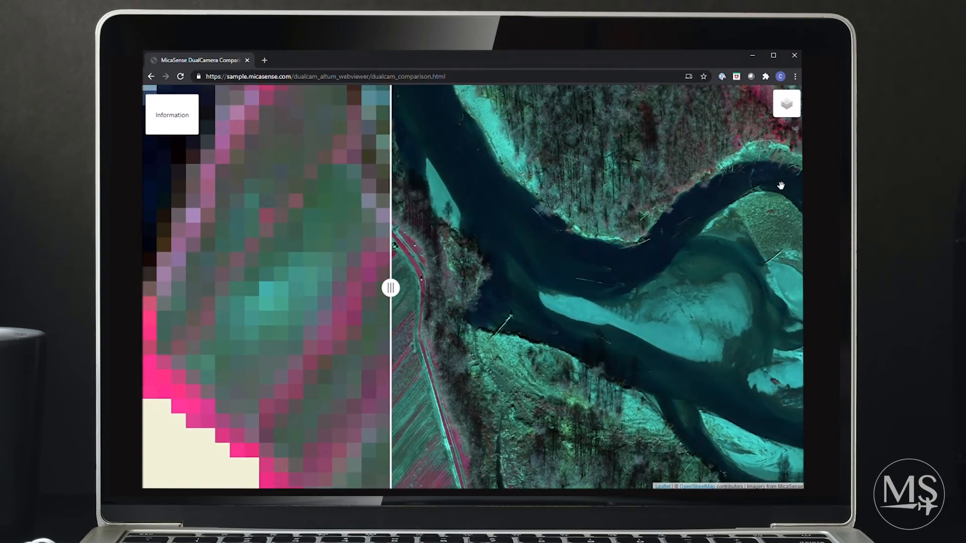
pyautogui.click(787, 103)
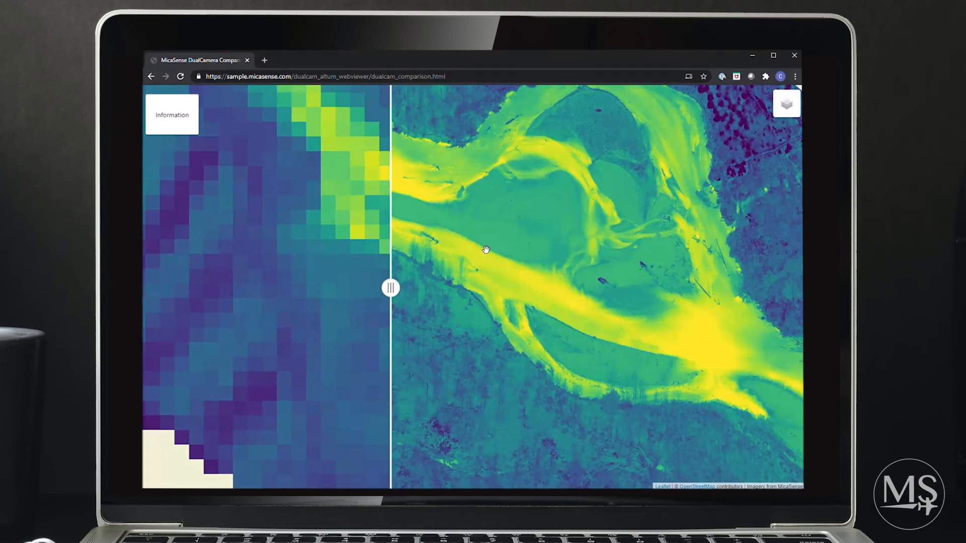
pyautogui.moveTo(481, 283)
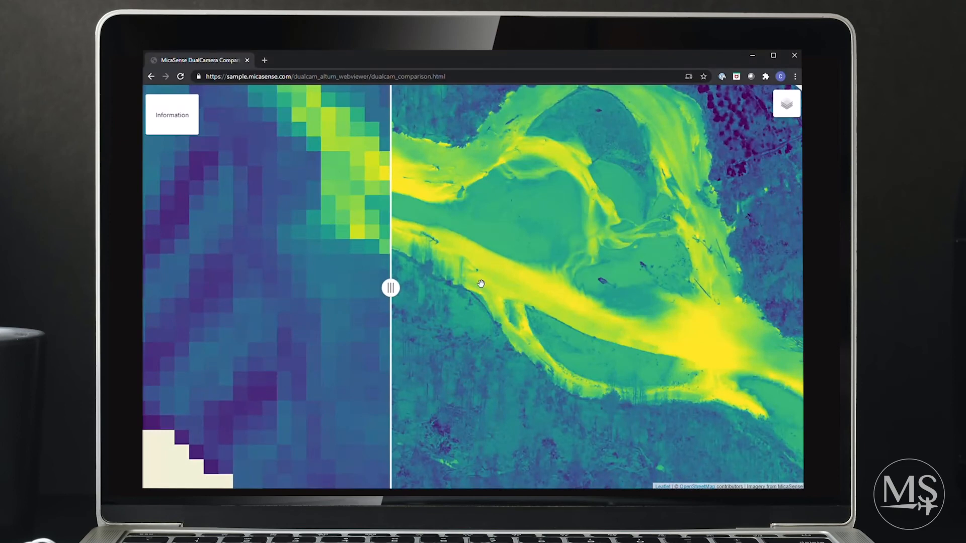